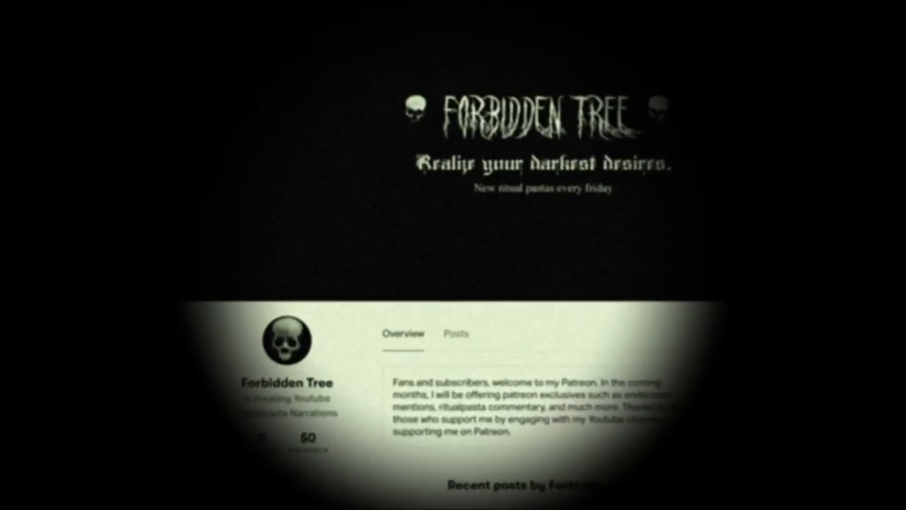
scroll(down, 3)
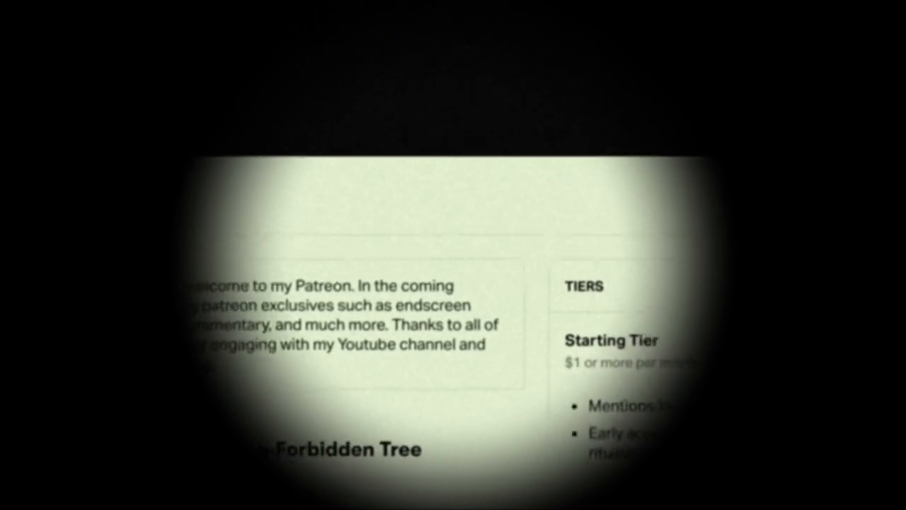